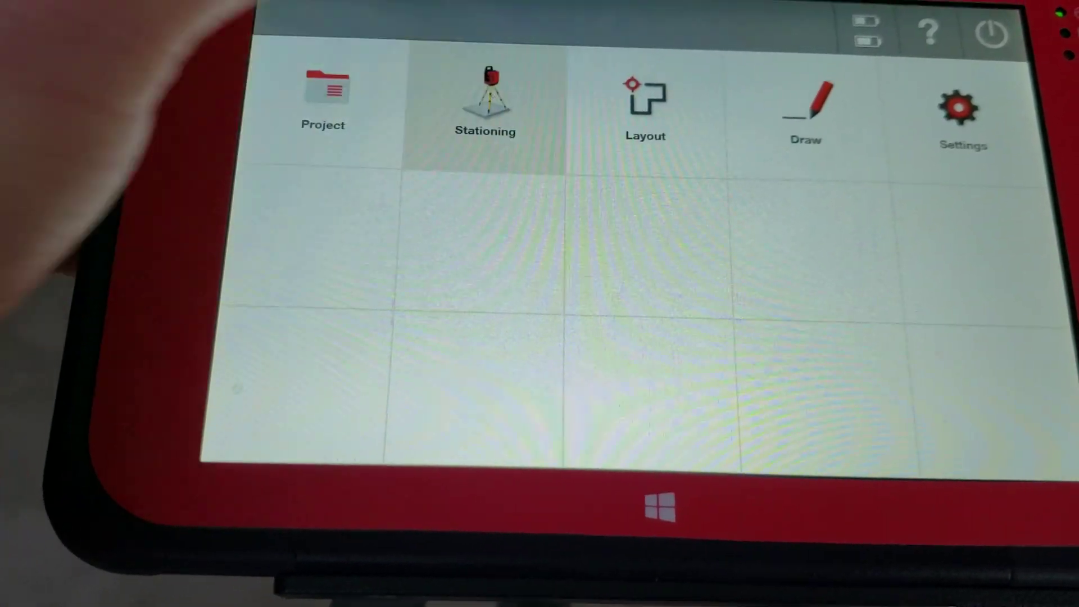
Leave the home screen and bring up the list of available applications
left_click(486, 95)
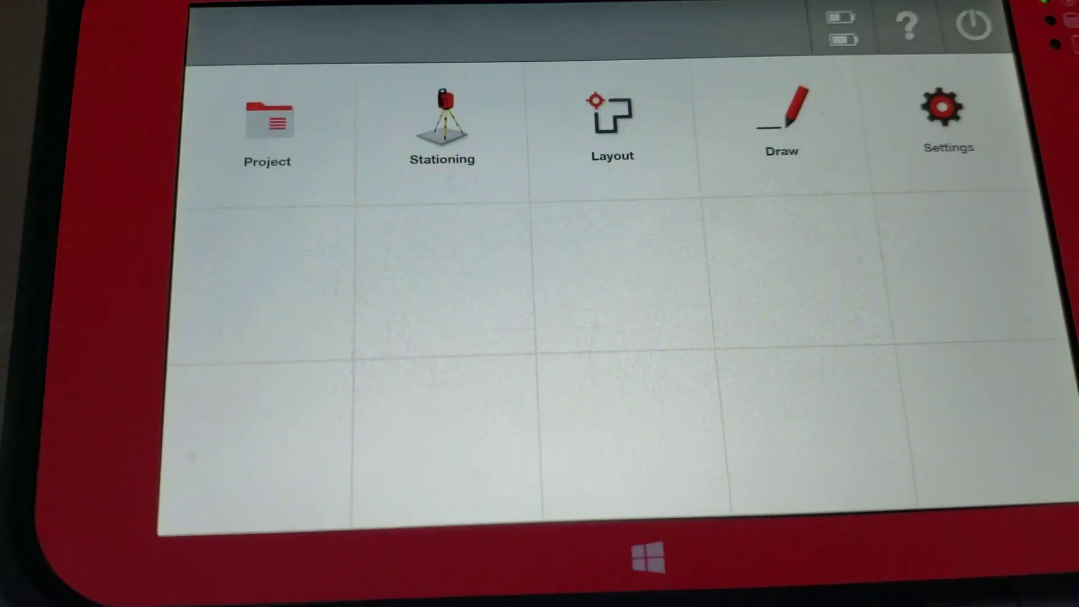
left_click(612, 112)
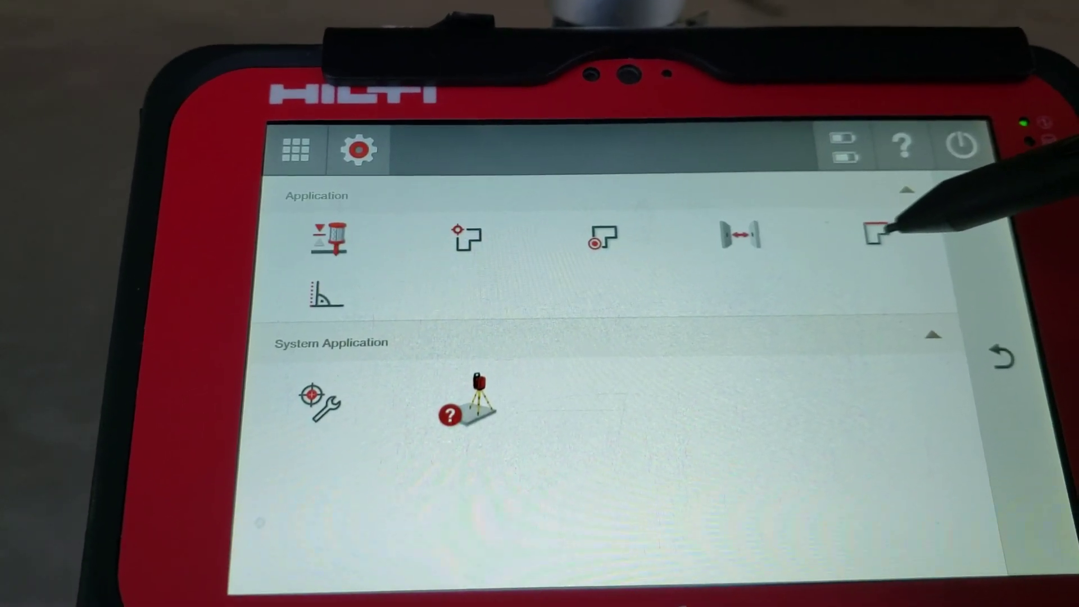
left_click(877, 234)
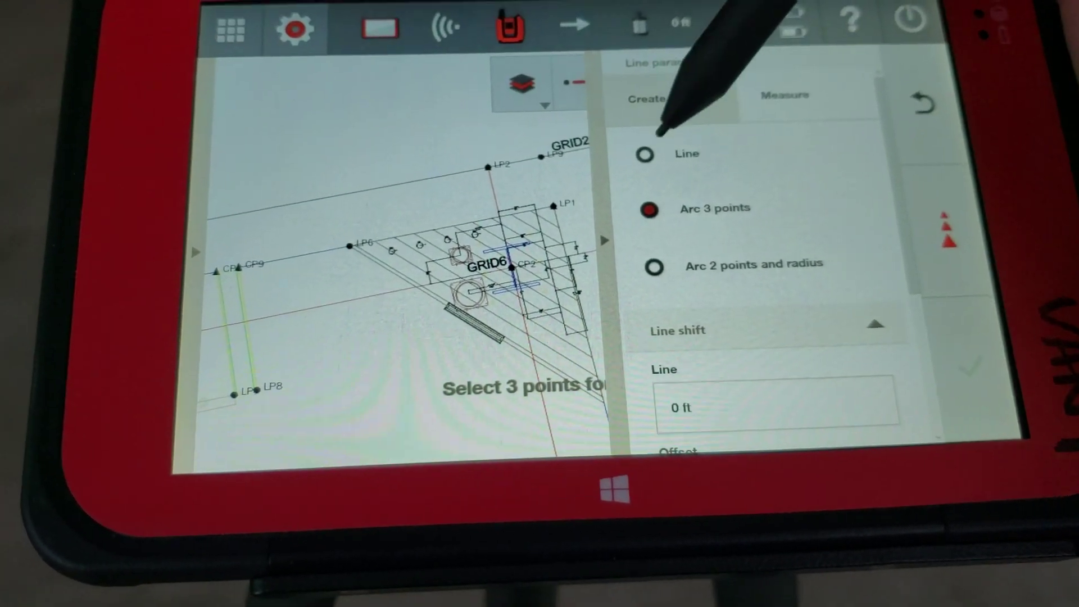
Choose a straight Line (not an arc) as the reference line type
left_click(648, 153)
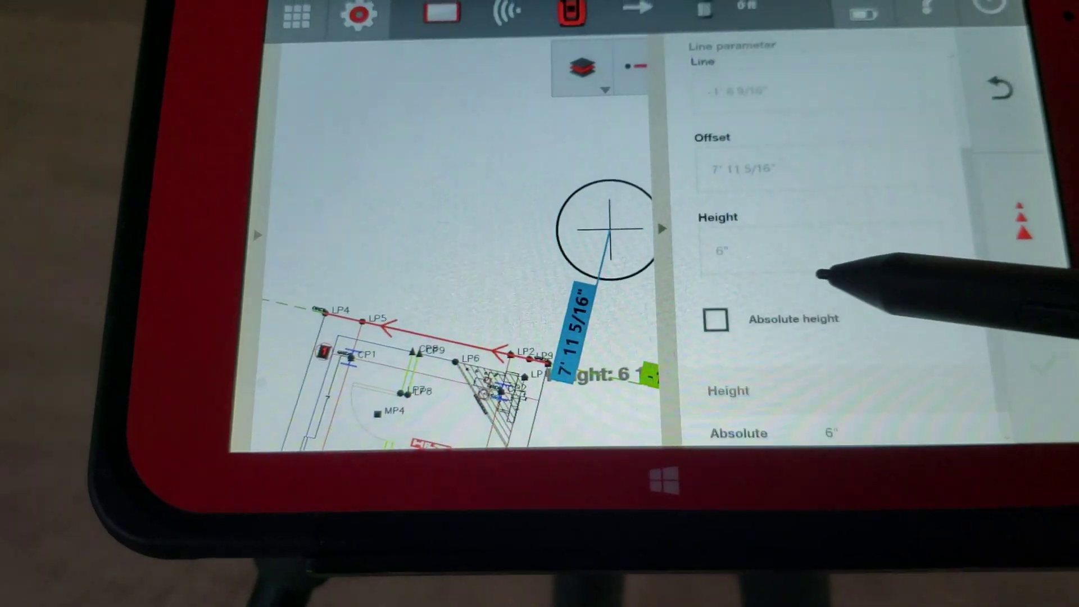
Follow the crosshair readouts until both guidance offsets read 0 ft at height 6 1/16"
left_click(717, 319)
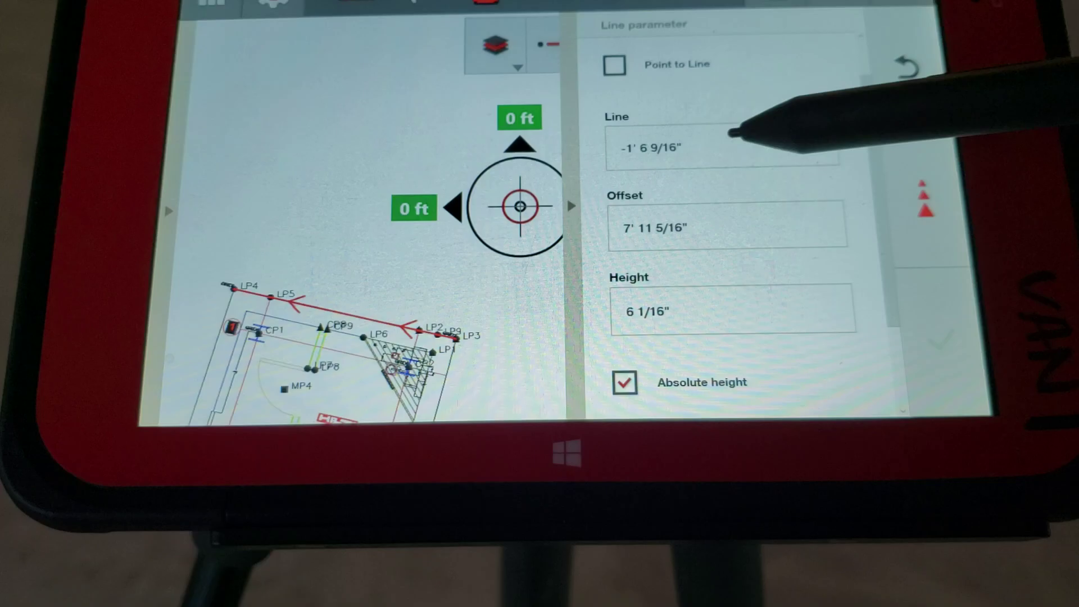
Begin editing the Line distance value in the Line parameter panel
left_click(724, 146)
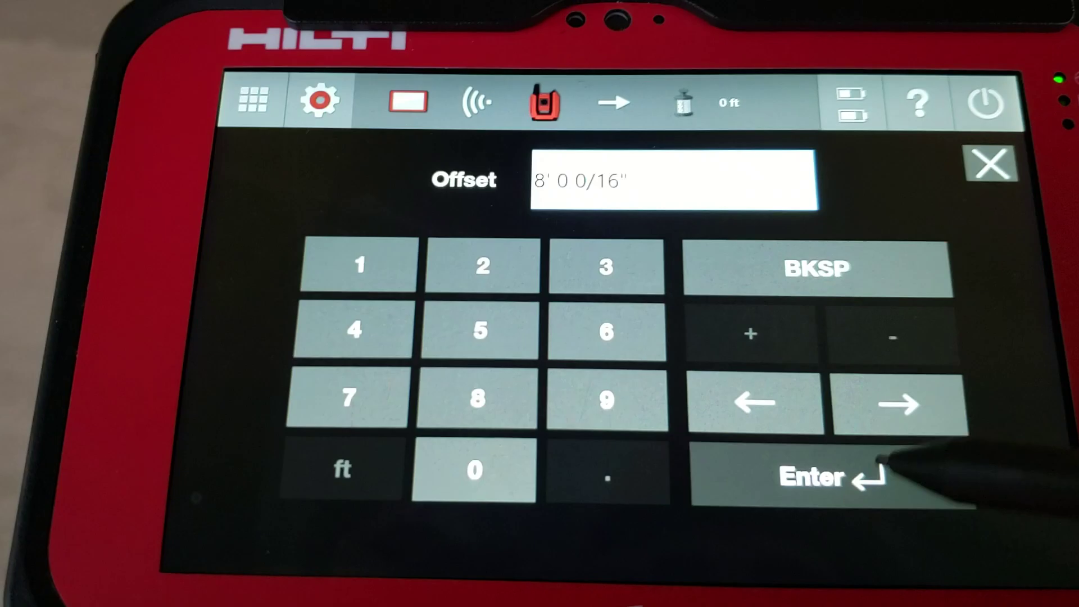
Confirm the 8' 0 0/16" offset, targeting 1' 6" along the line
left_click(828, 480)
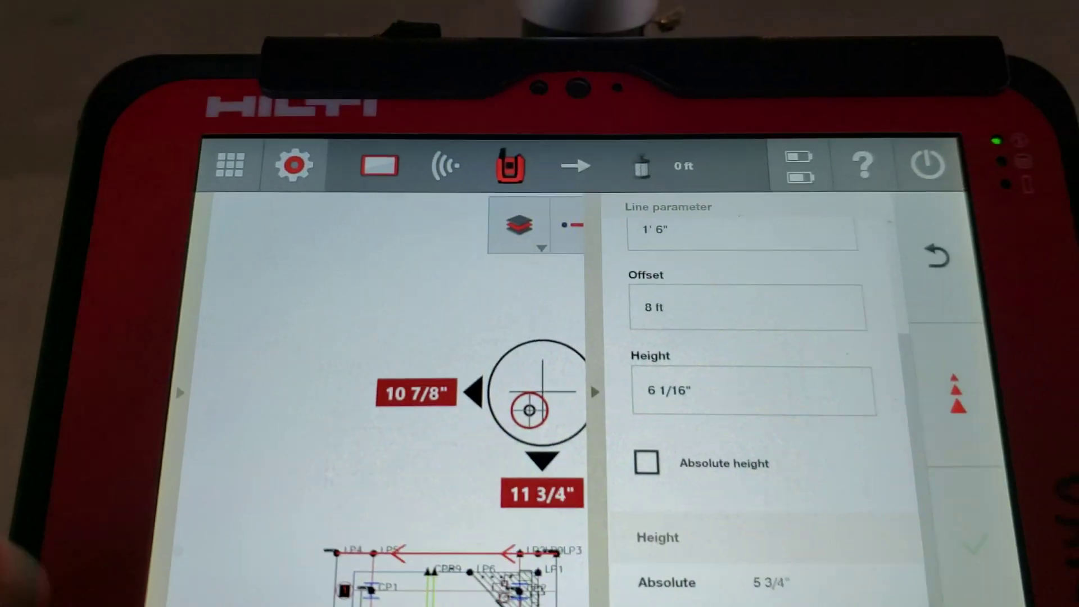
Switch the height readout to Absolute, showing 5 3/4"
left_click(647, 463)
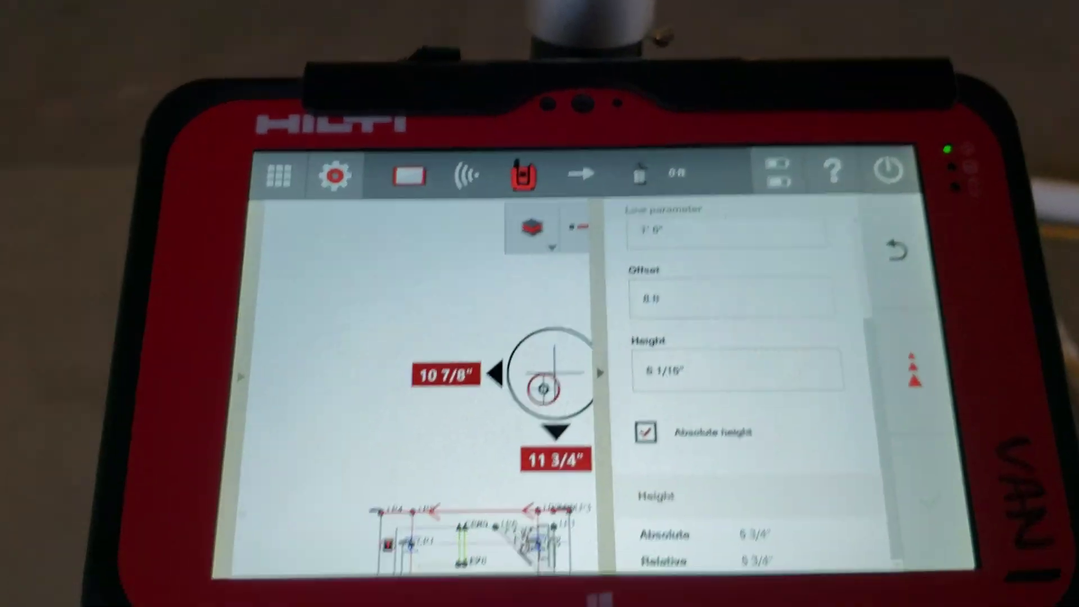